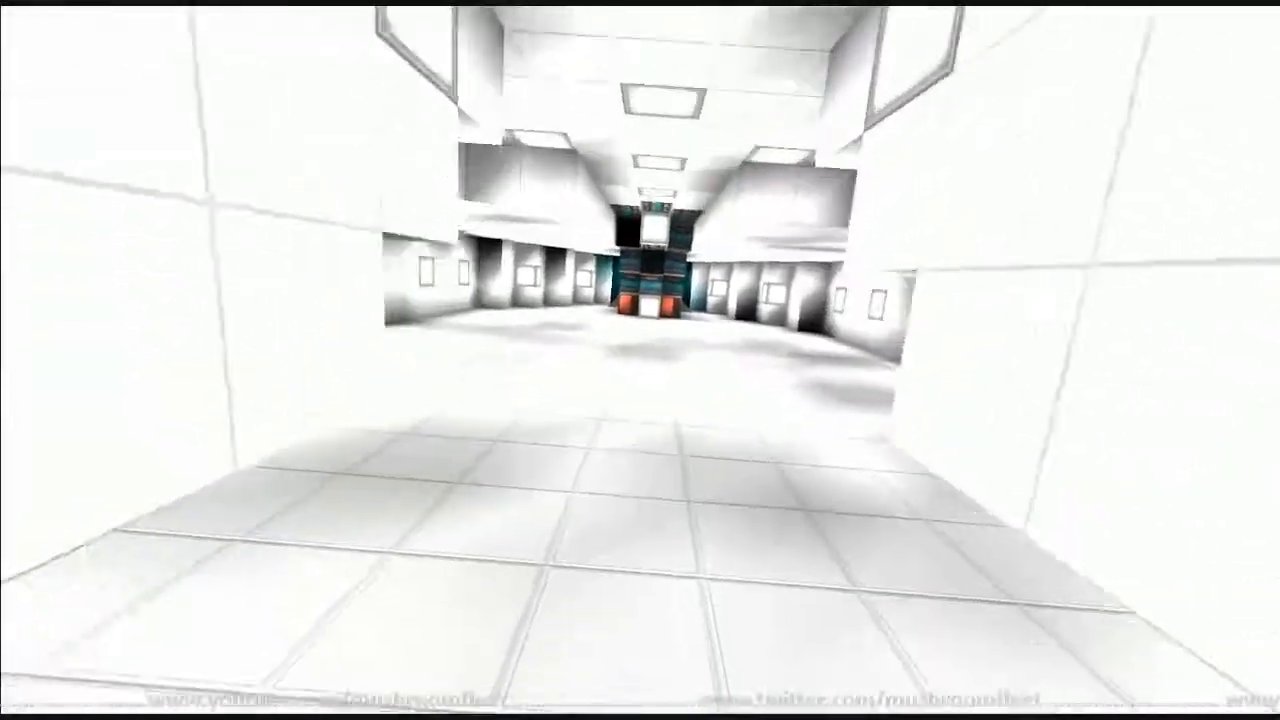
{"action": "mouse_move", "coordinate": [640, 360]}
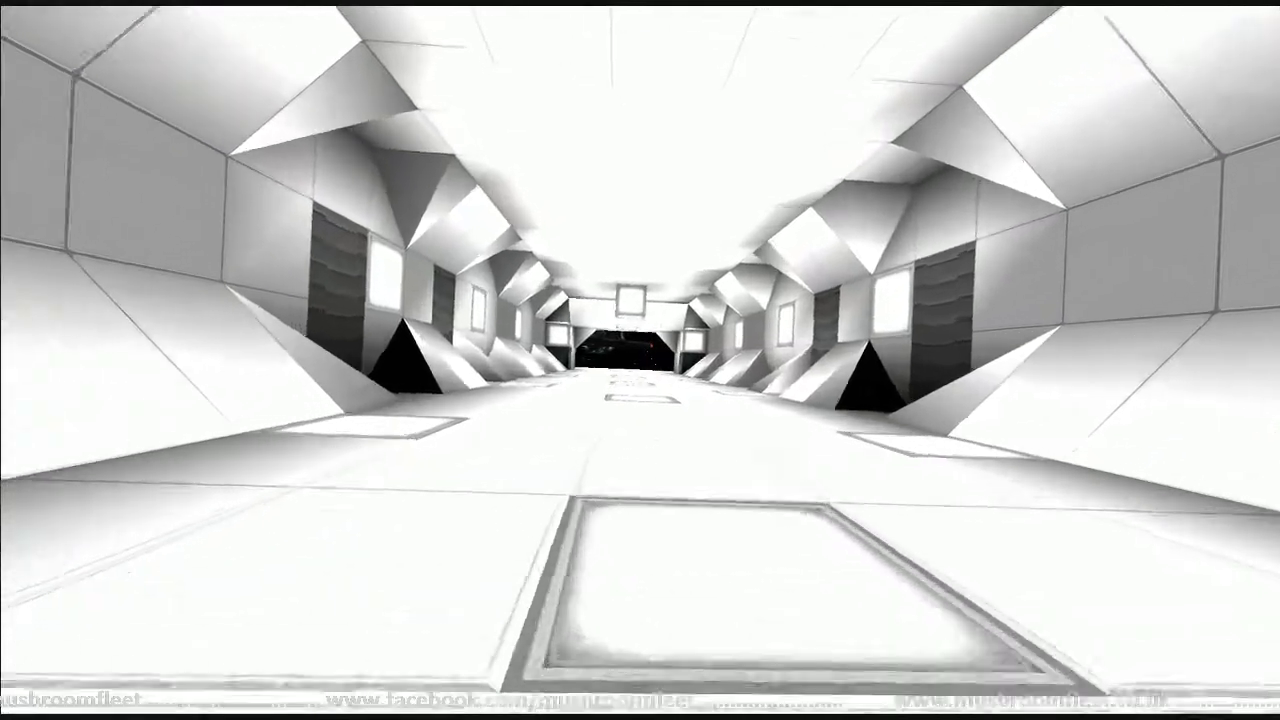
{"action": "mouse_move", "coordinate": [640, 360]}
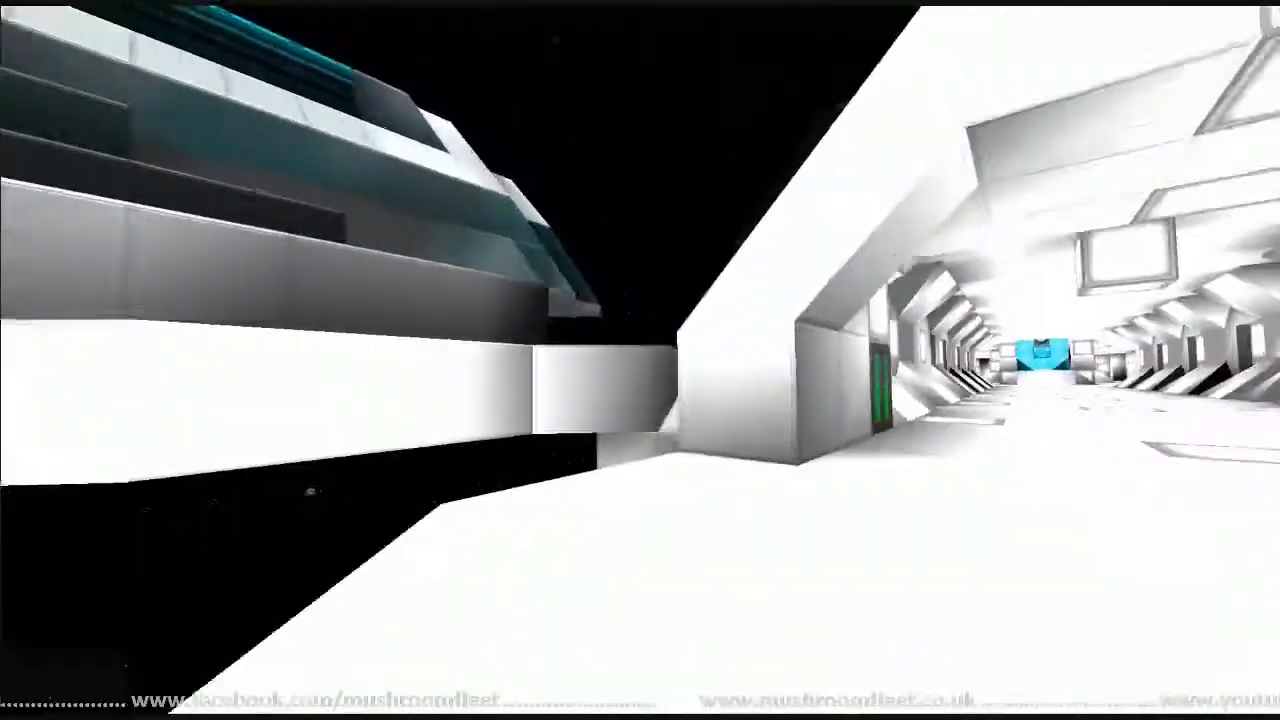